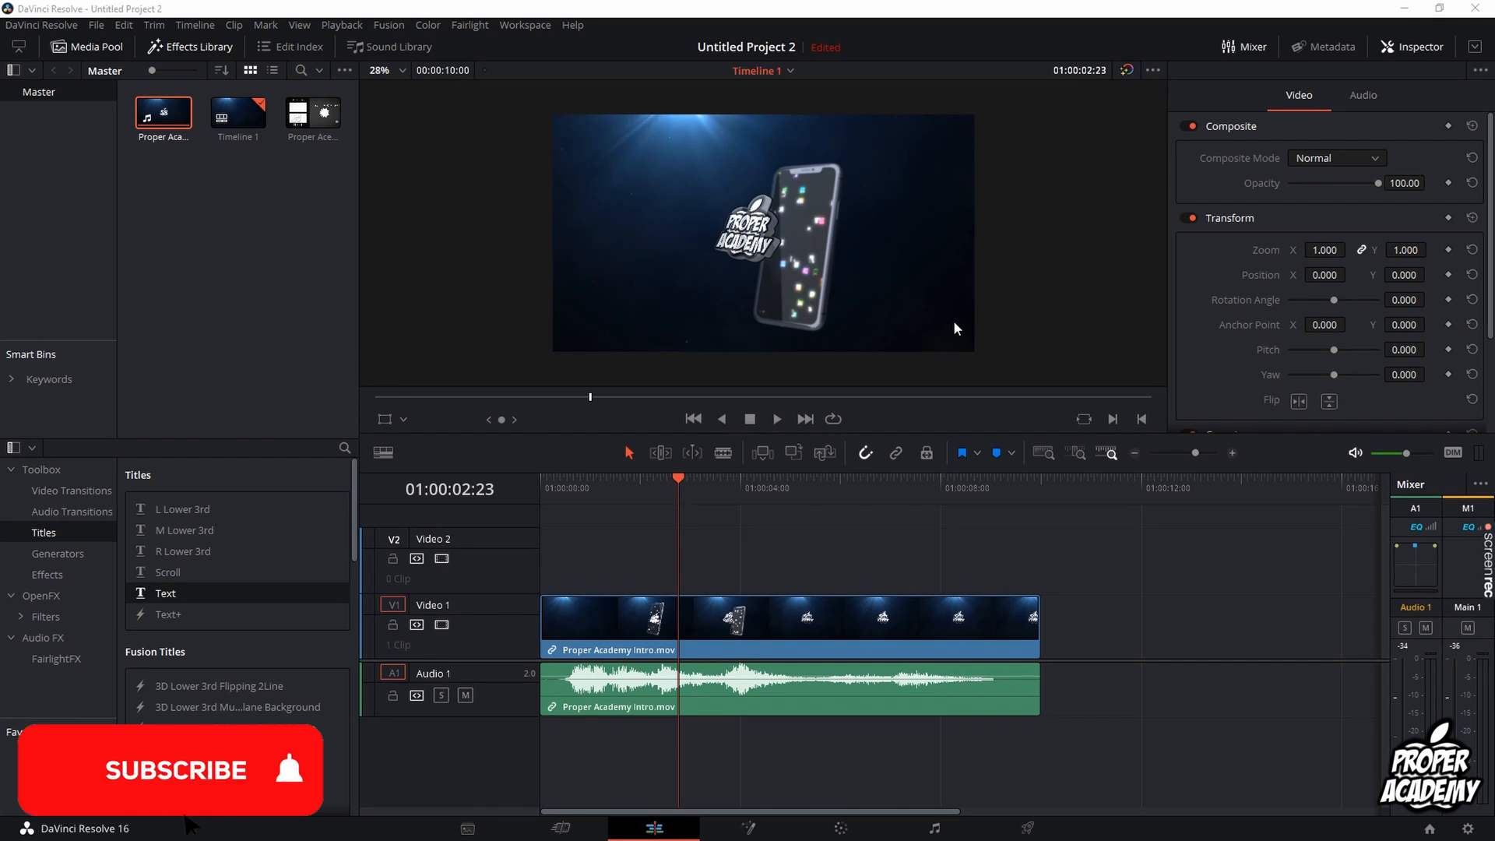
Step: Import the Flight_To_Tunisia MP3 from the Desktop into the media pool via Import Media
{"action": "left_click", "coordinate": [178, 770]}
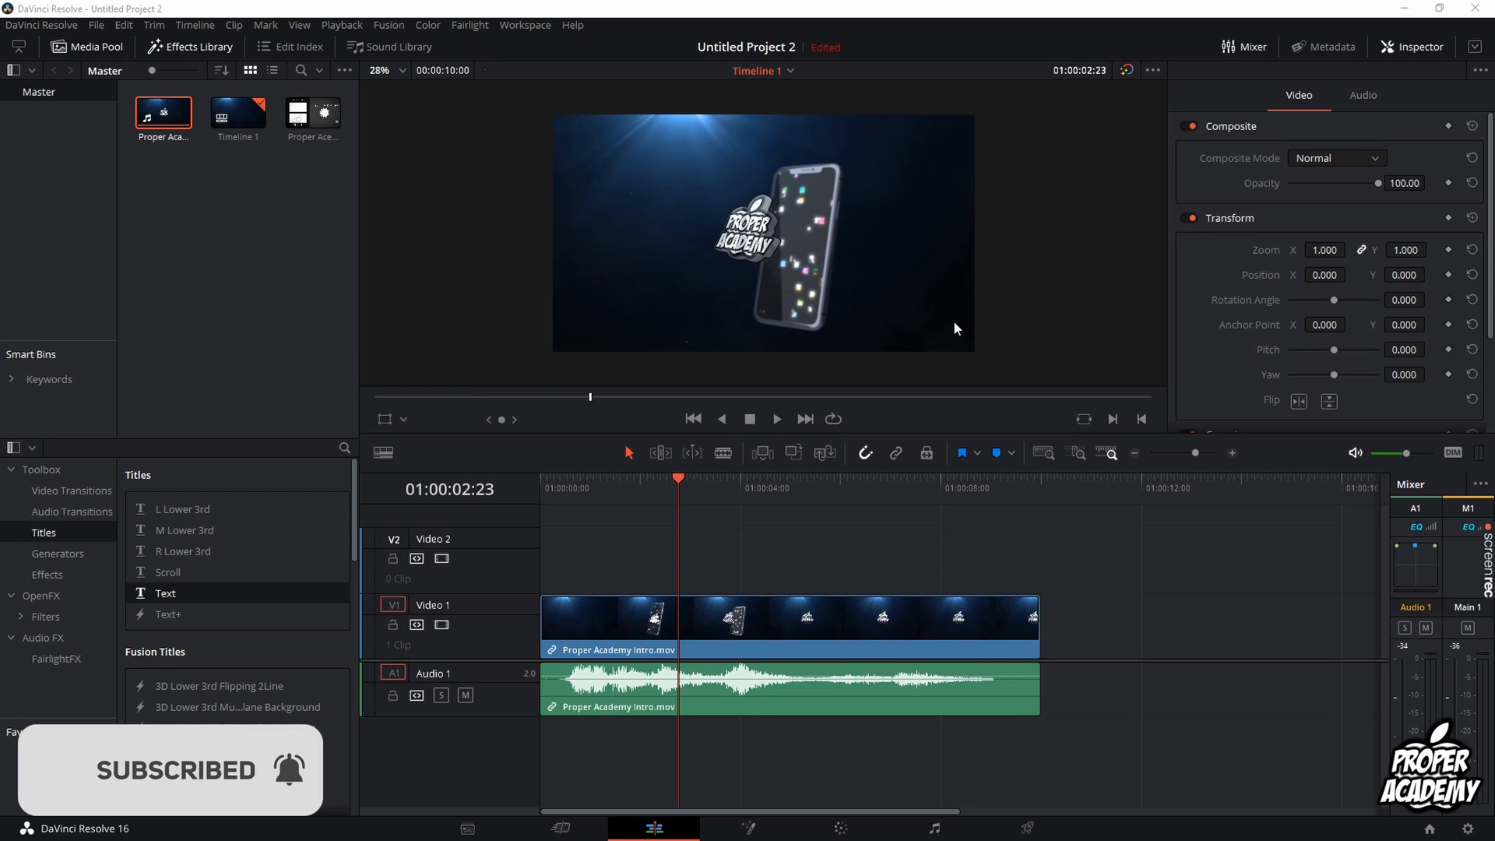
{"action": "mouse_move", "coordinate": [818, 350]}
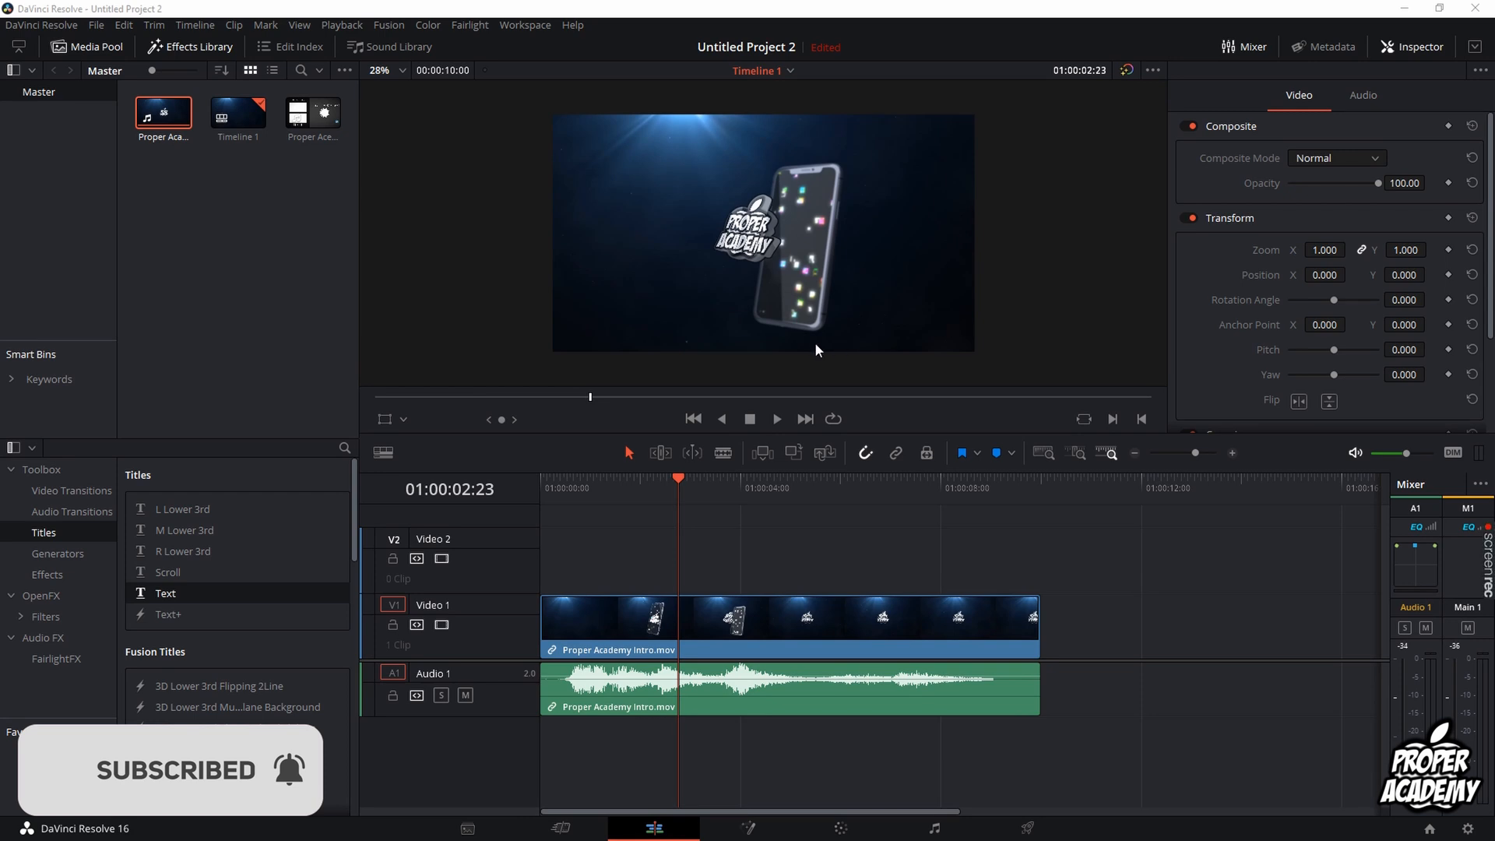
{"action": "mouse_move", "coordinate": [629, 227]}
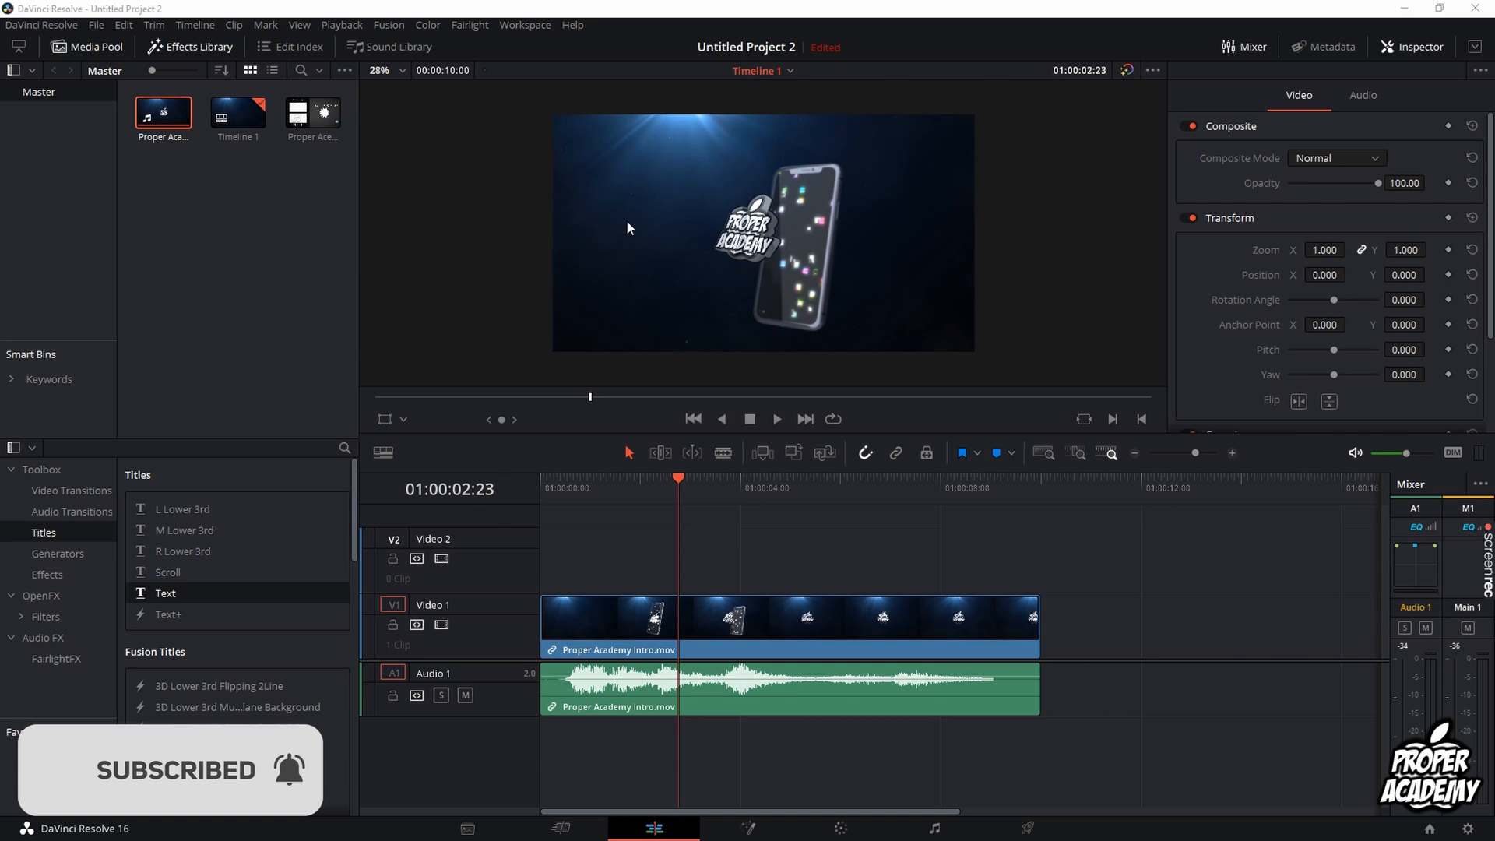
{"action": "mouse_move", "coordinate": [593, 307]}
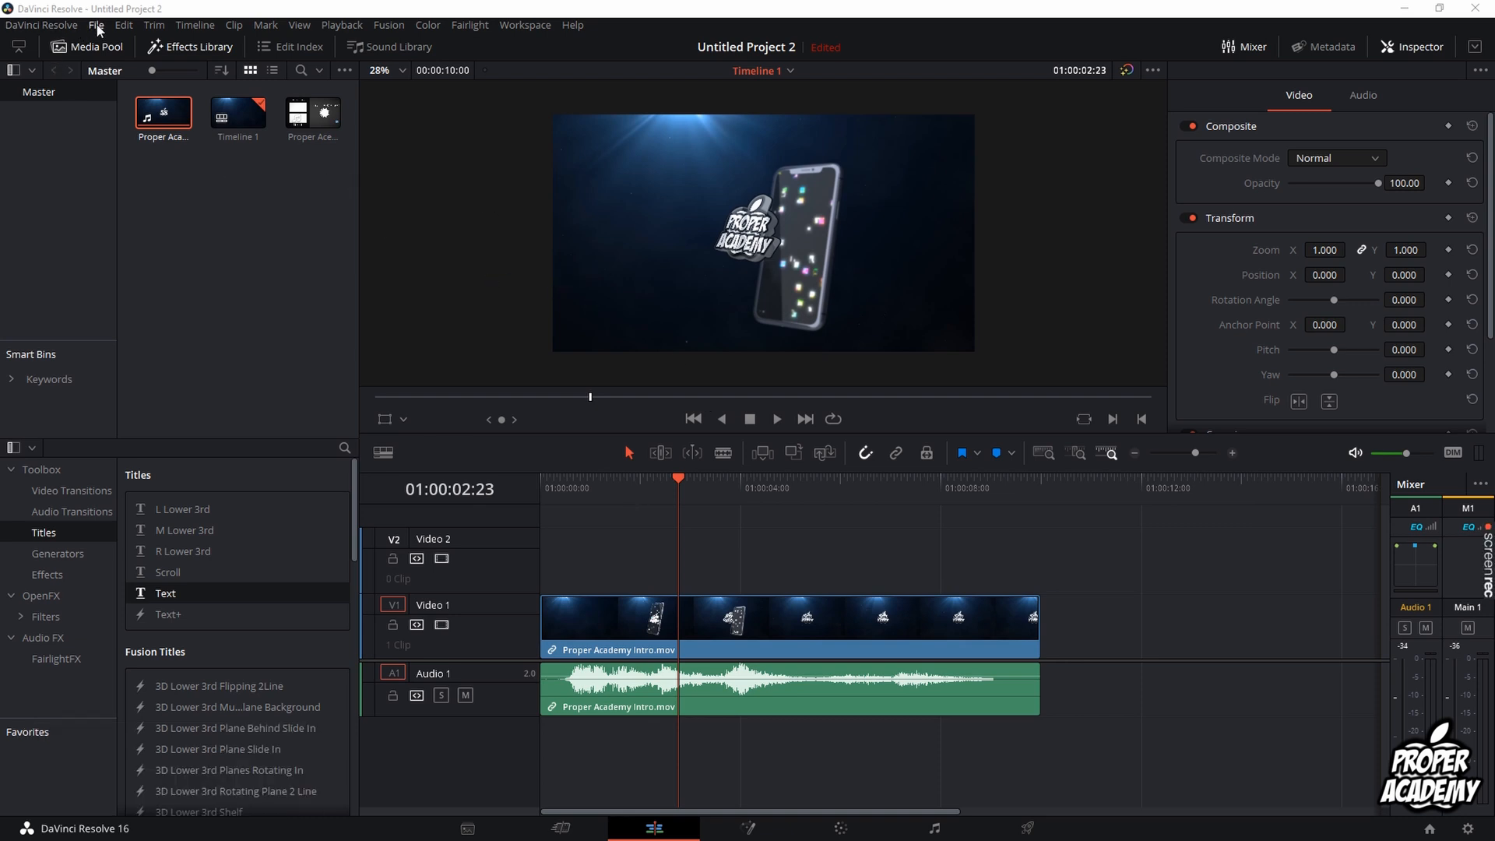
{"action": "left_click", "coordinate": [113, 25]}
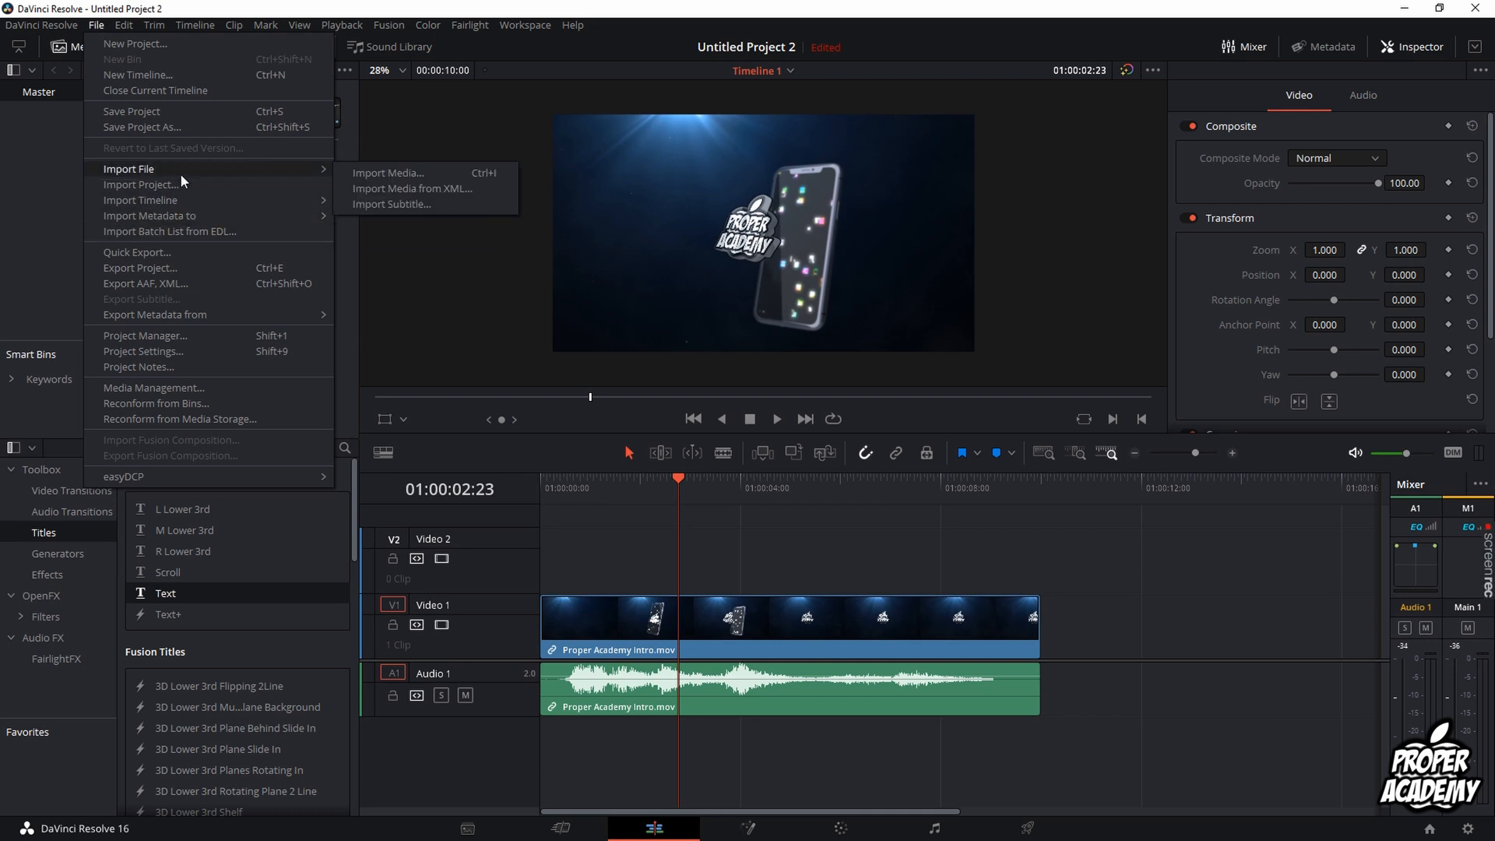
{"action": "mouse_move", "coordinate": [381, 177]}
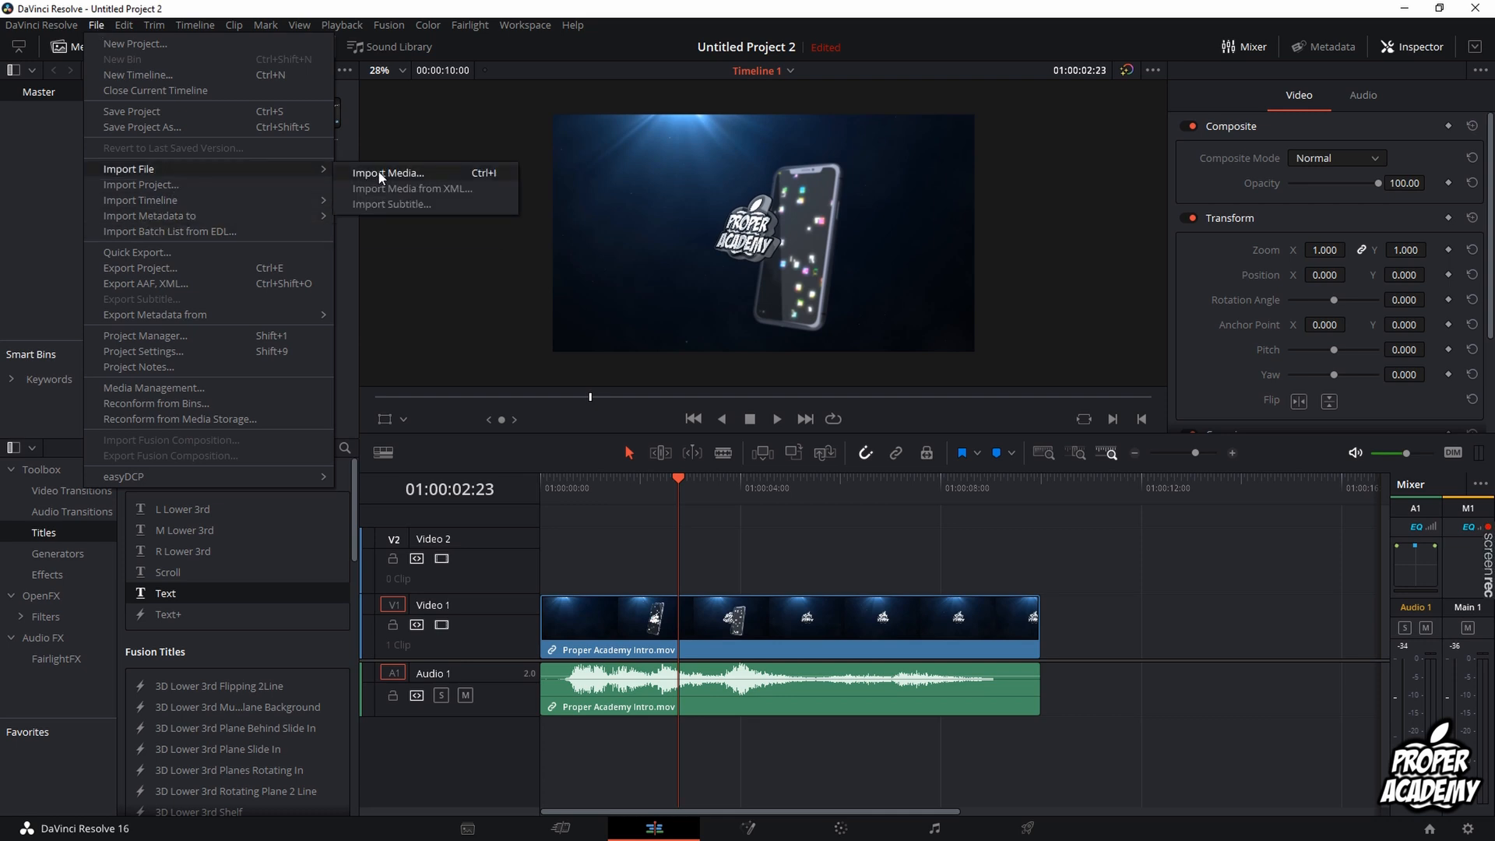
{"action": "left_click", "coordinate": [388, 173]}
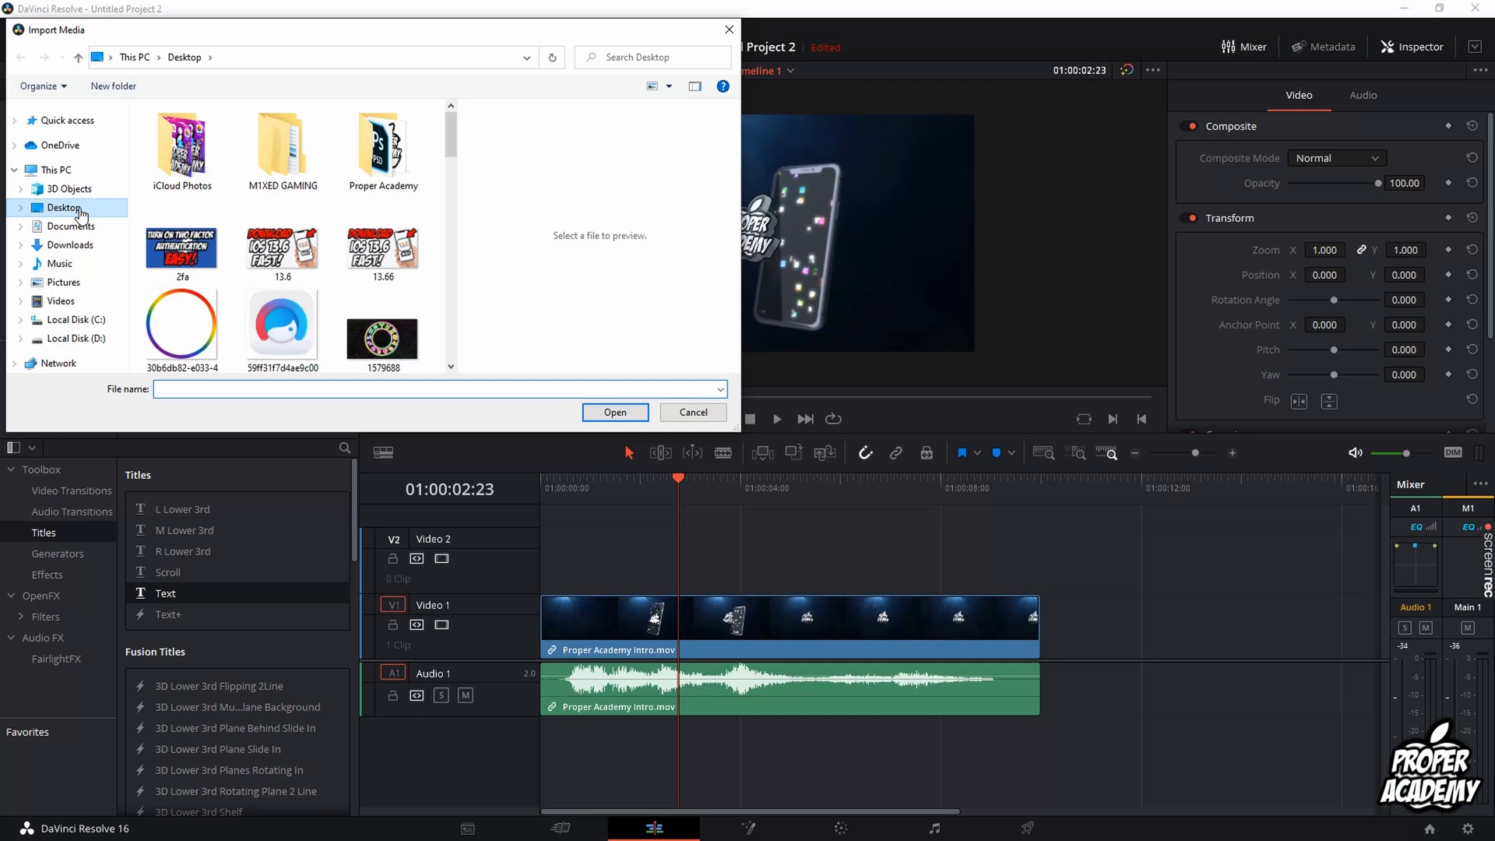
{"action": "left_click", "coordinate": [69, 244]}
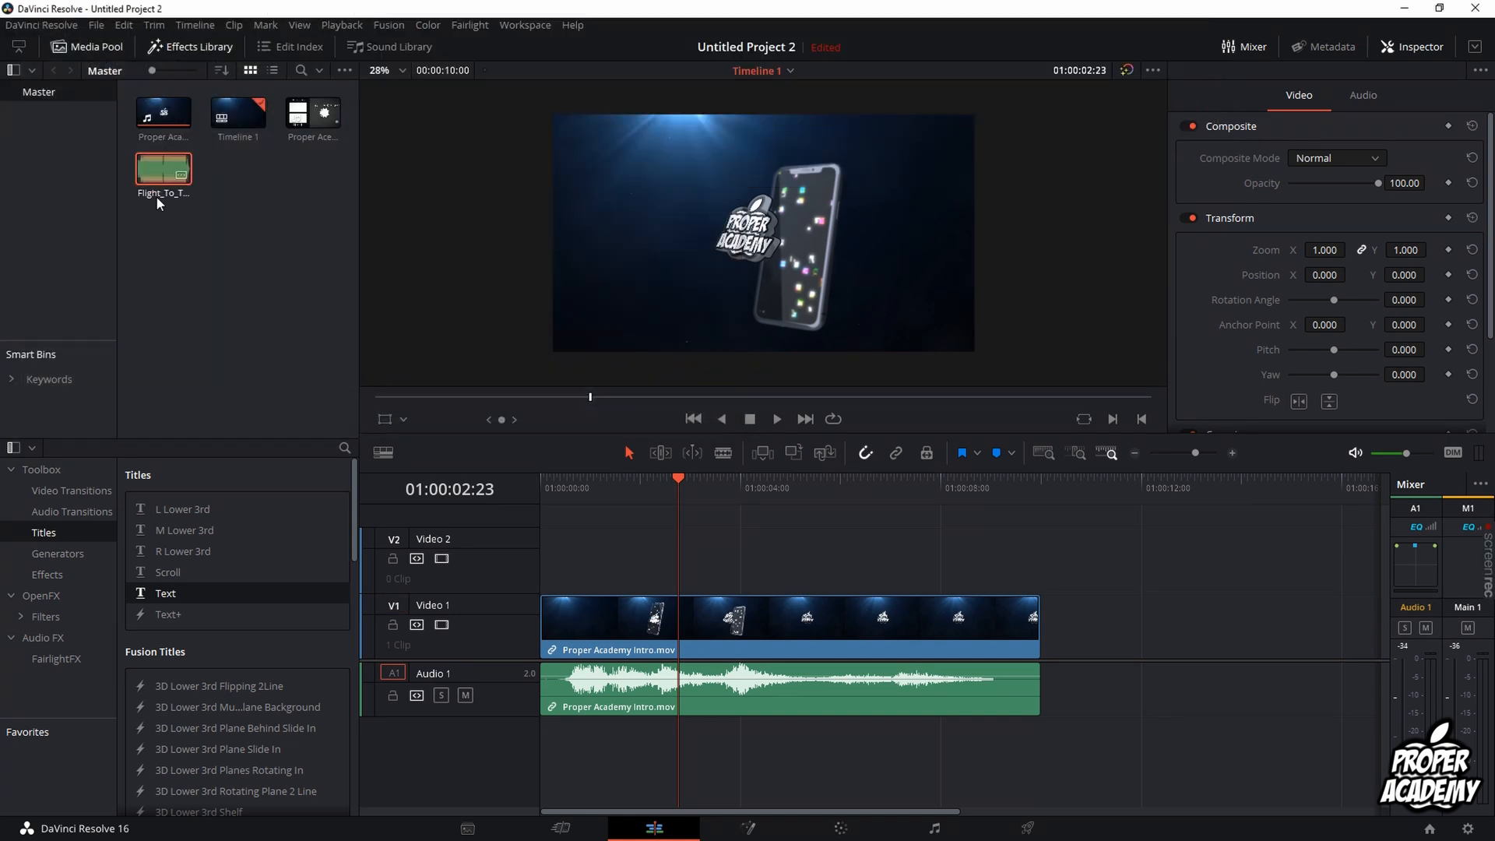
{"action": "mouse_move", "coordinate": [163, 181]}
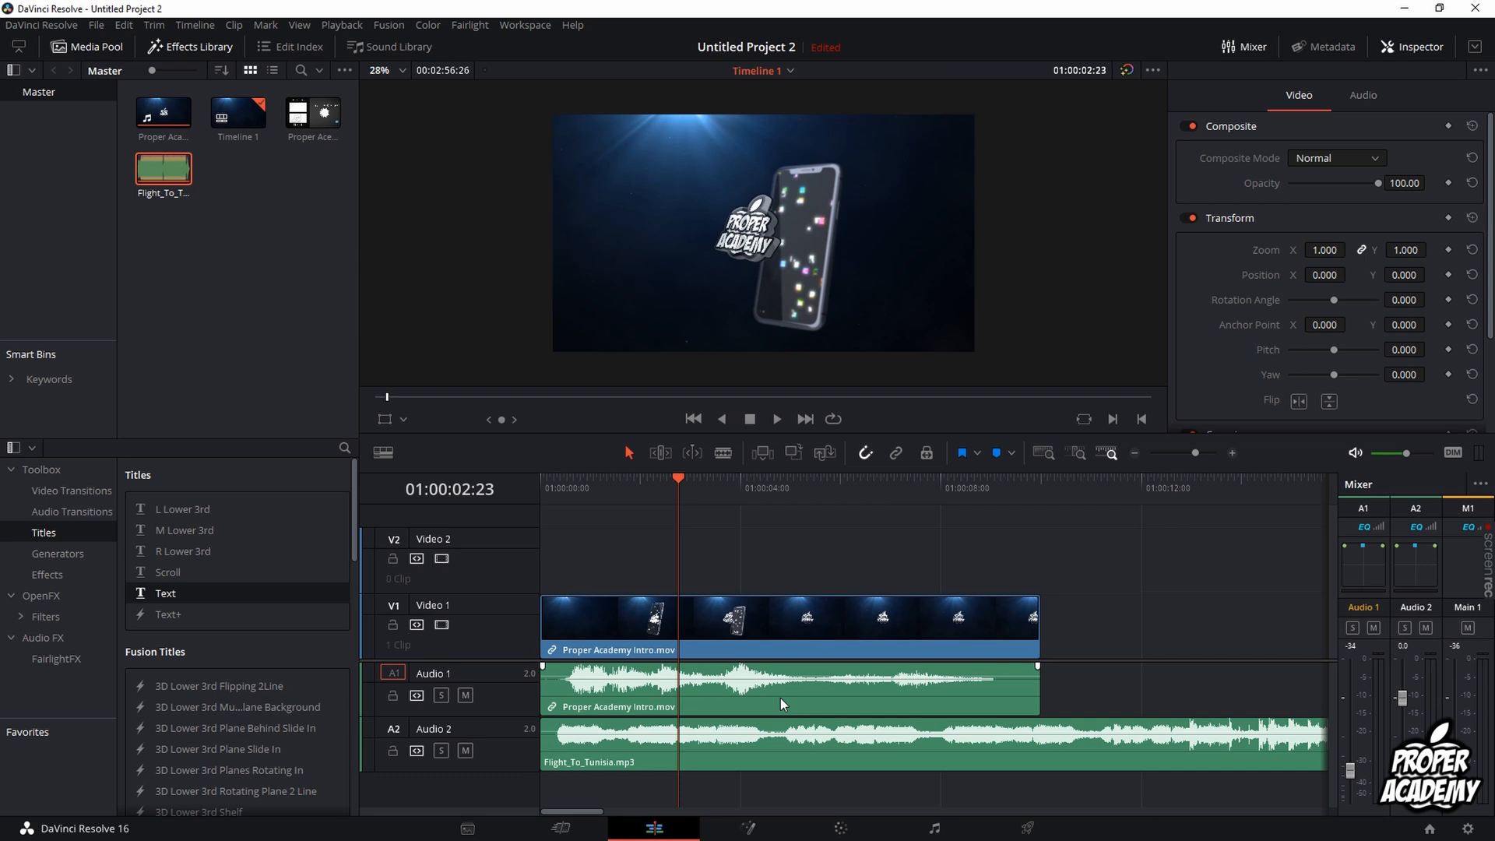
{"action": "mouse_move", "coordinate": [741, 692]}
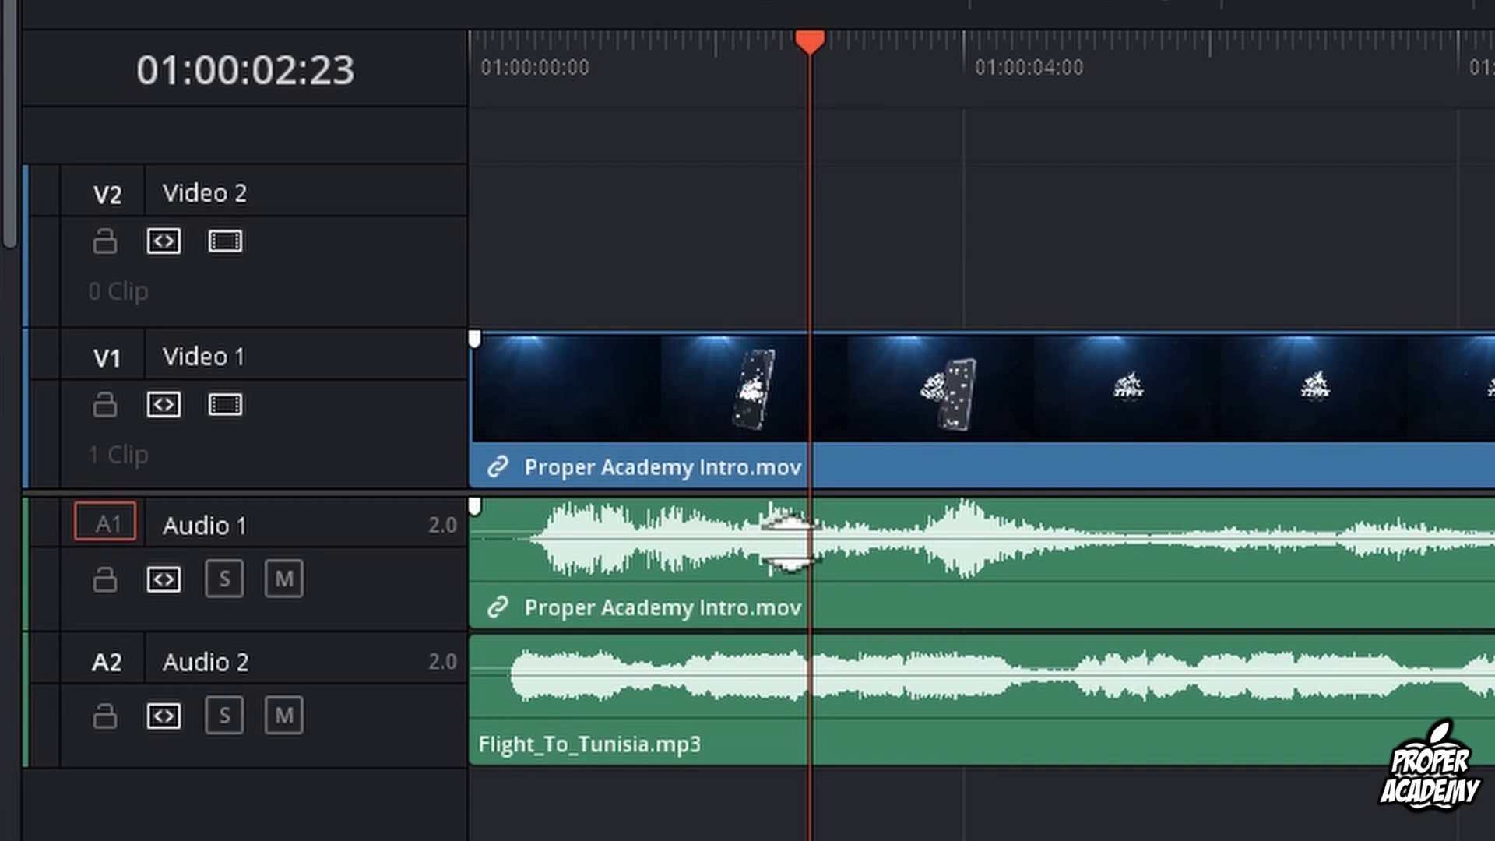
Step: Drag the Flight_To_Tunisia clip's volume line down on the audio track
{"action": "left_click_drag", "start_coordinate": [792, 539], "coordinate": [791, 529]}
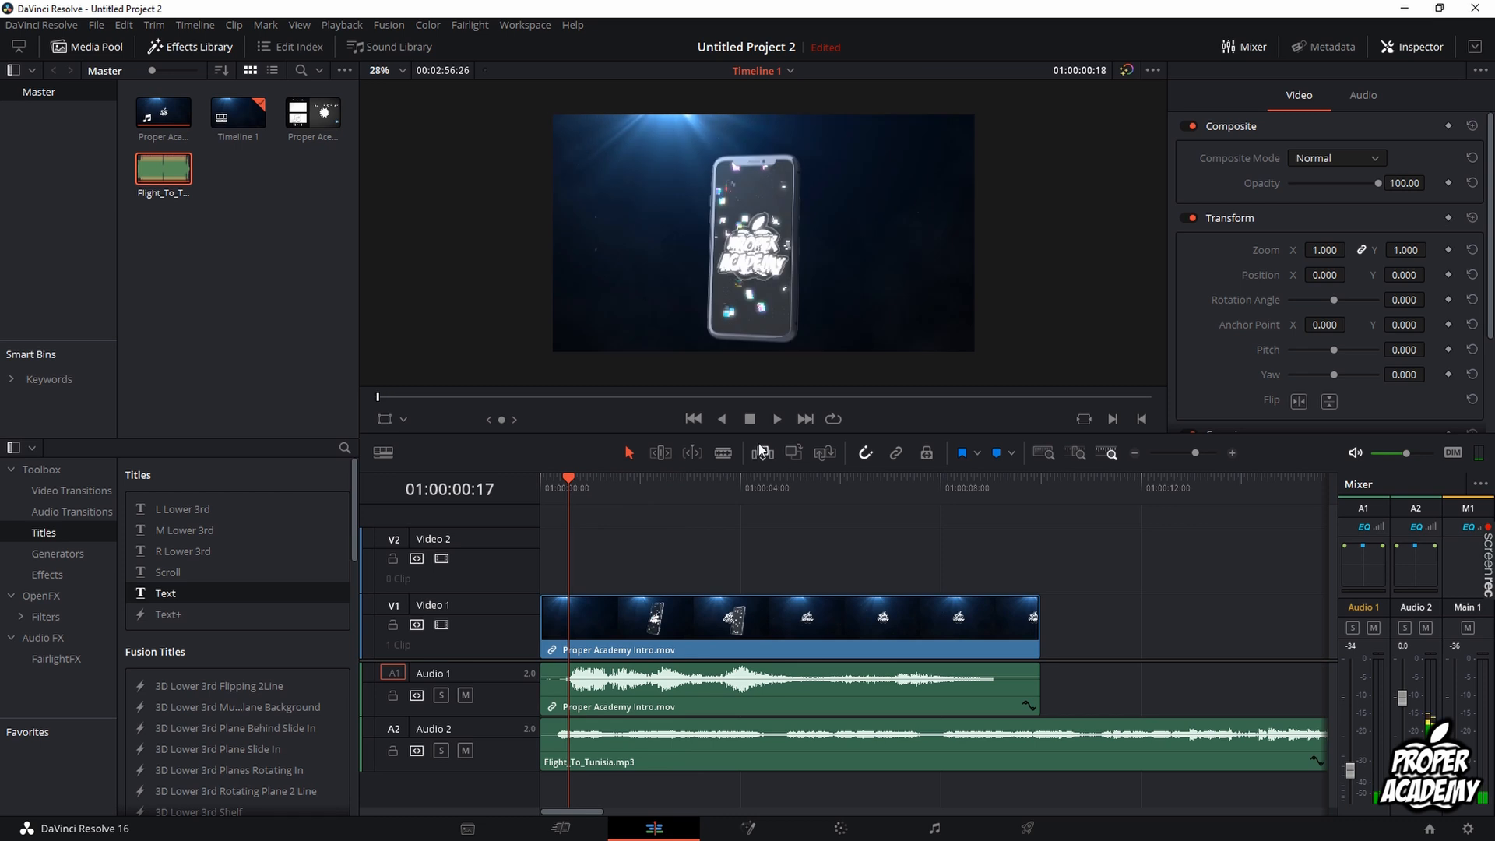
{"action": "left_click", "coordinate": [776, 419]}
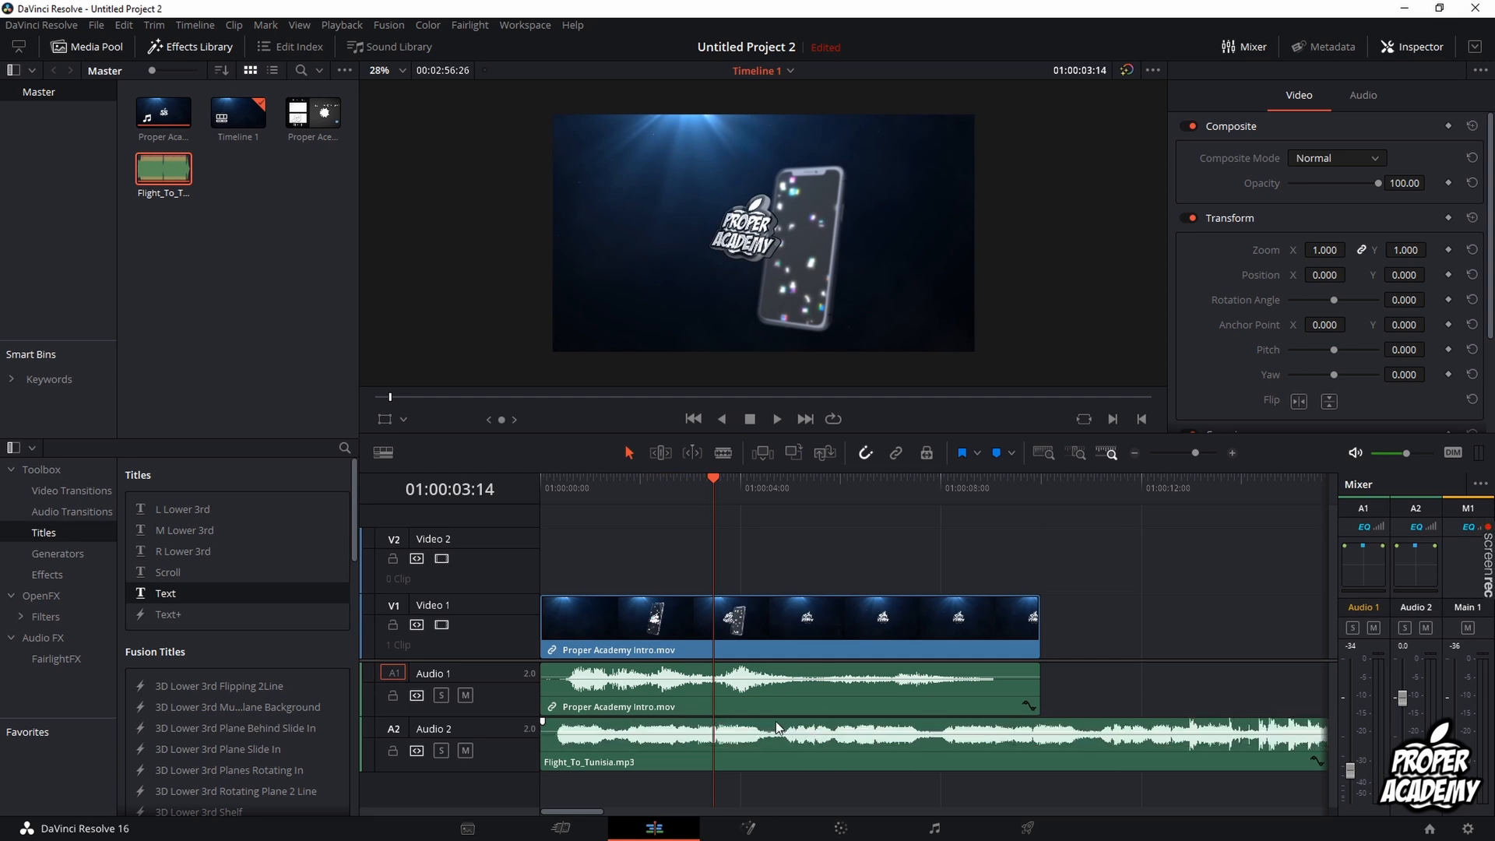
{"action": "mouse_move", "coordinate": [767, 754]}
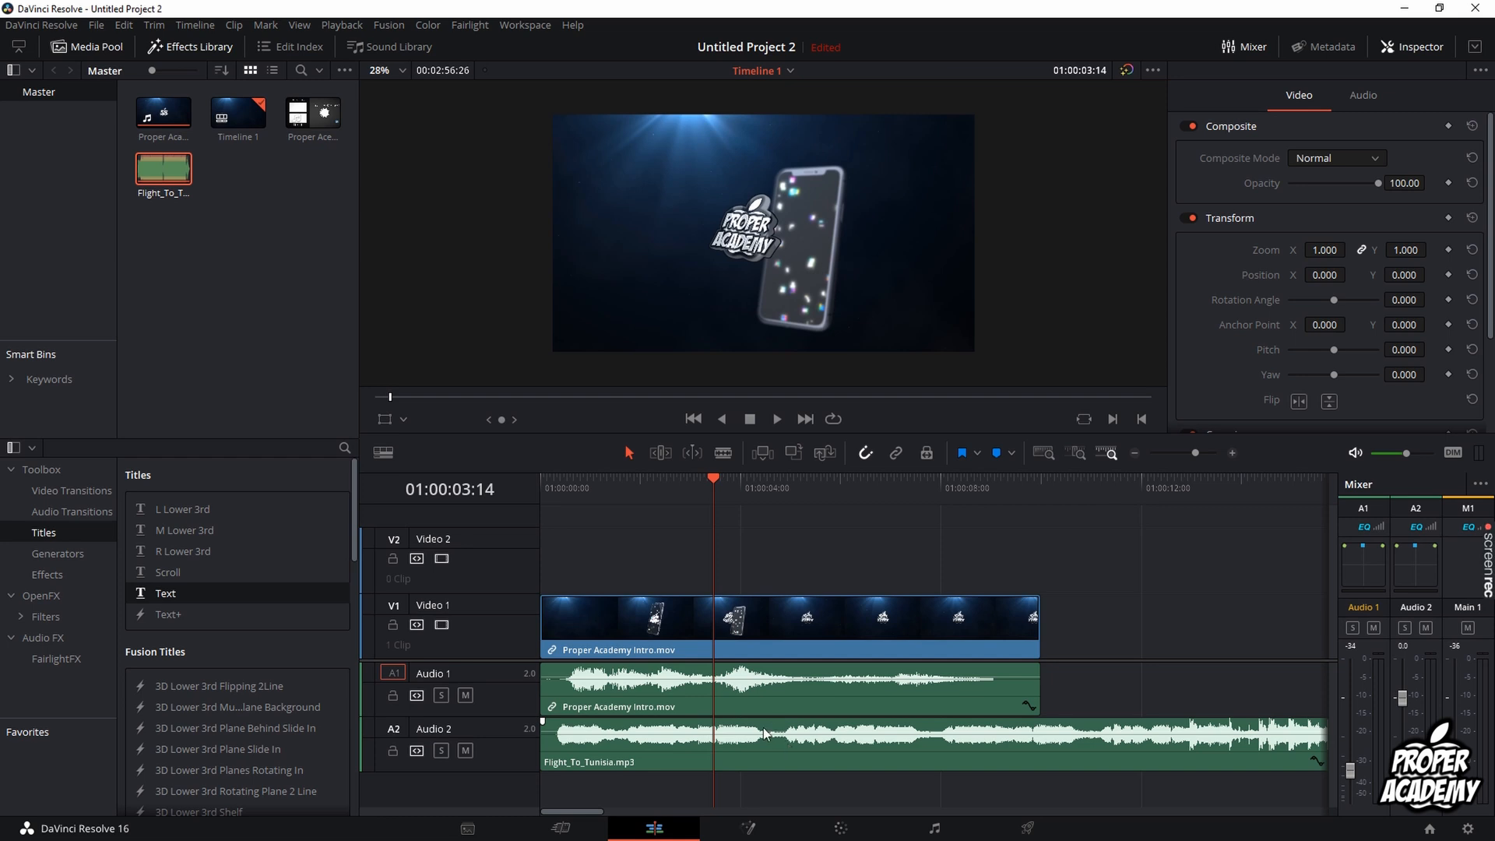
{"action": "left_click", "coordinate": [767, 694]}
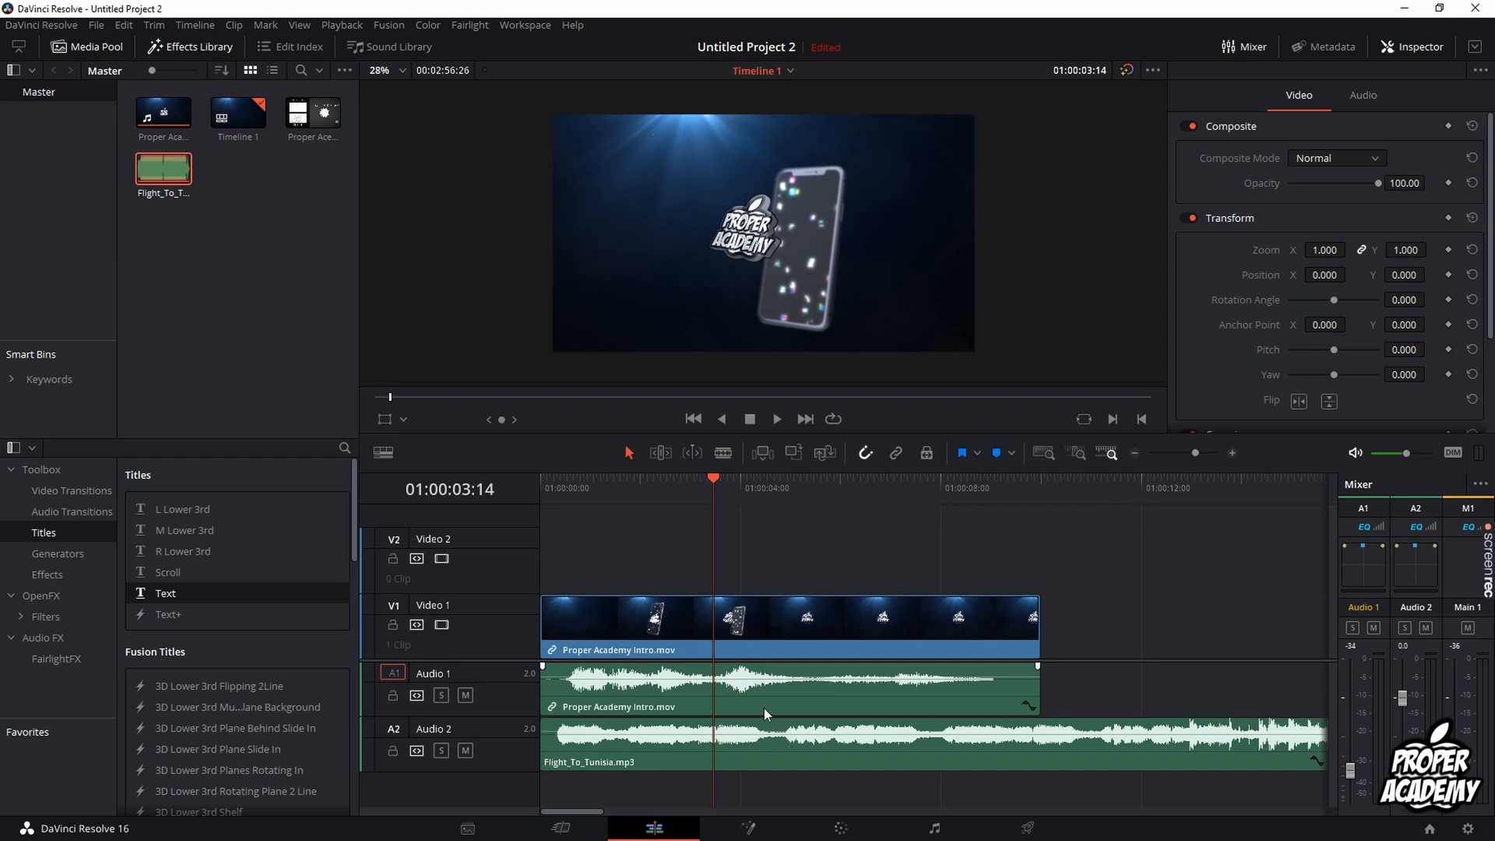